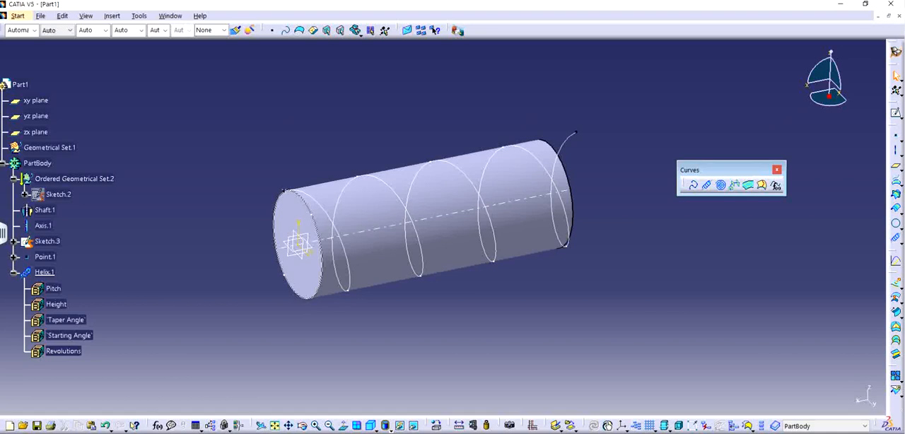
Step: Begin a new plane defined as Normal to curve on Helix.1 at Point.1
{"action": "left_click", "coordinate": [44, 272]}
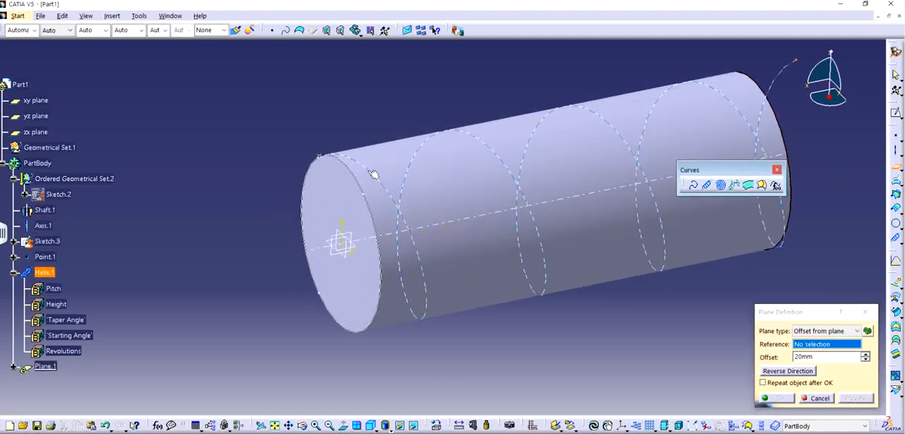
{"action": "mouse_move", "coordinate": [375, 175]}
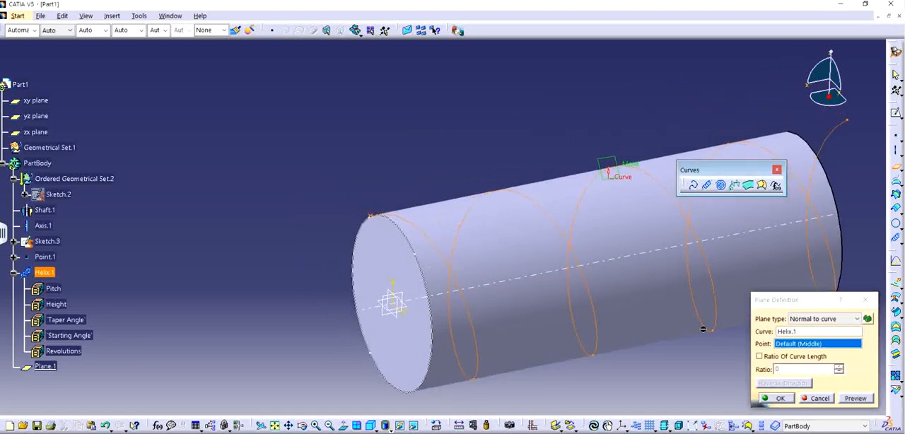
{"action": "mouse_move", "coordinate": [381, 209]}
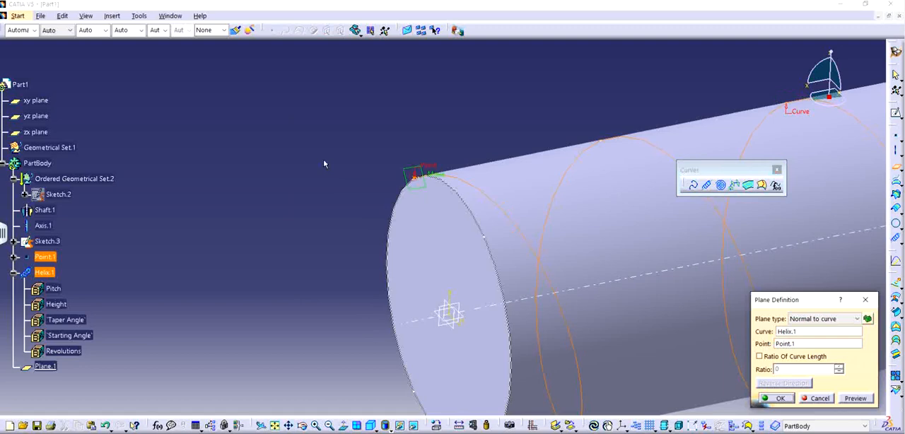
Step: Create Plane.1 and sketch the slot cross-section (Sketch.4) on it
{"action": "left_click", "coordinate": [780, 399]}
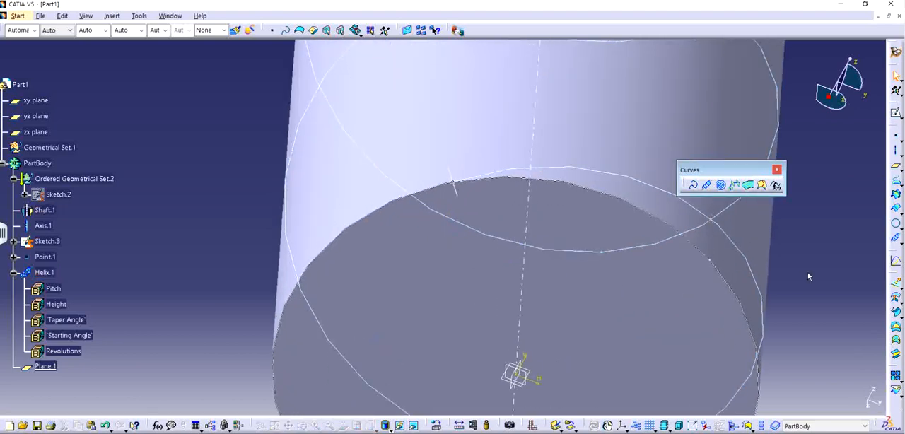
{"action": "left_click", "coordinate": [43, 209]}
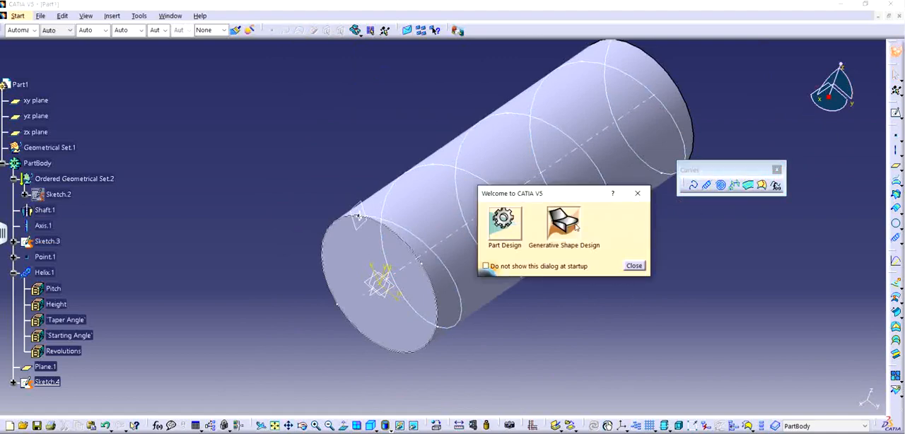
Step: Enter Part Design and define a slot with Sketch.4 as profile and Helix.1 as center curve
{"action": "left_click", "coordinate": [634, 266]}
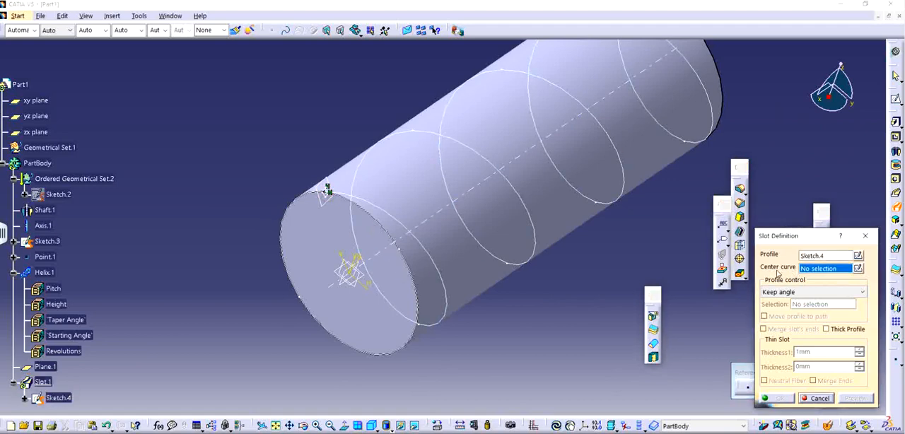
{"action": "left_click", "coordinate": [43, 272]}
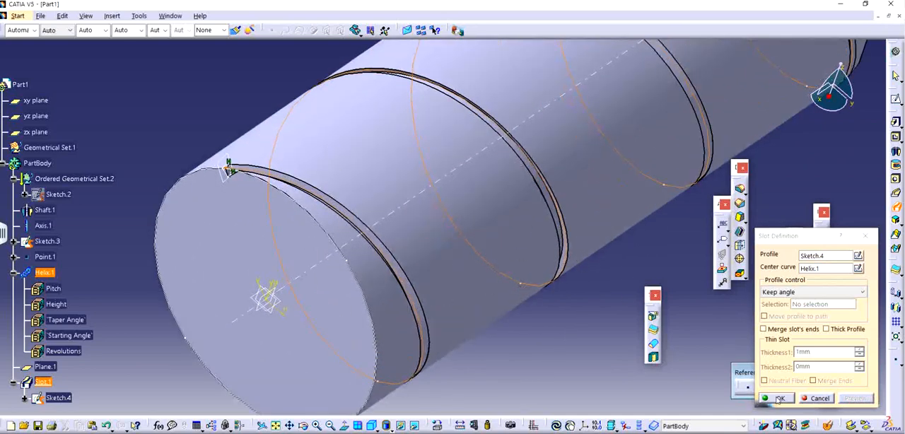
Step: Complete the helical slot cut and close the small-edge sweep warning
{"action": "left_click", "coordinate": [777, 399]}
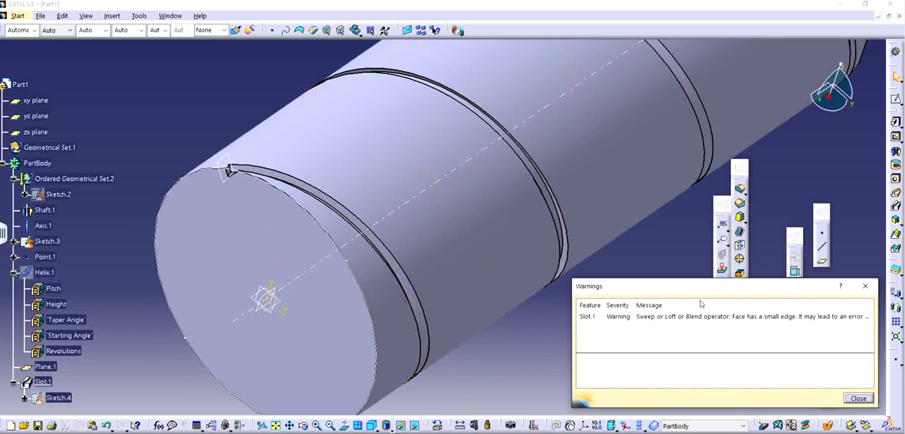
{"action": "left_click", "coordinate": [857, 397]}
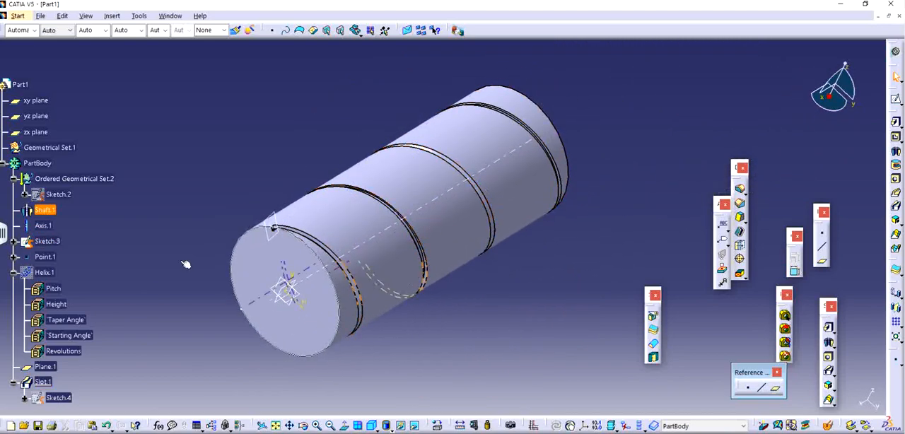
Step: Edit Helix.1 and raise its pitch from 30mm to 32mm
{"action": "double_click", "coordinate": [44, 272]}
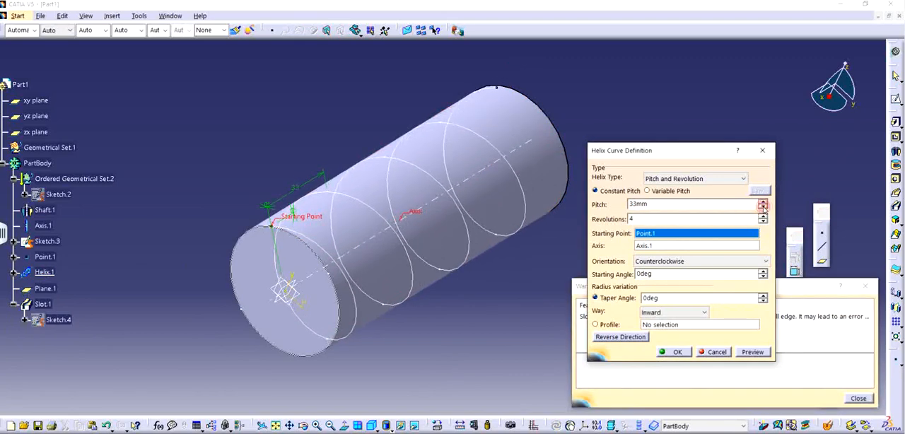
{"action": "left_click", "coordinate": [764, 206]}
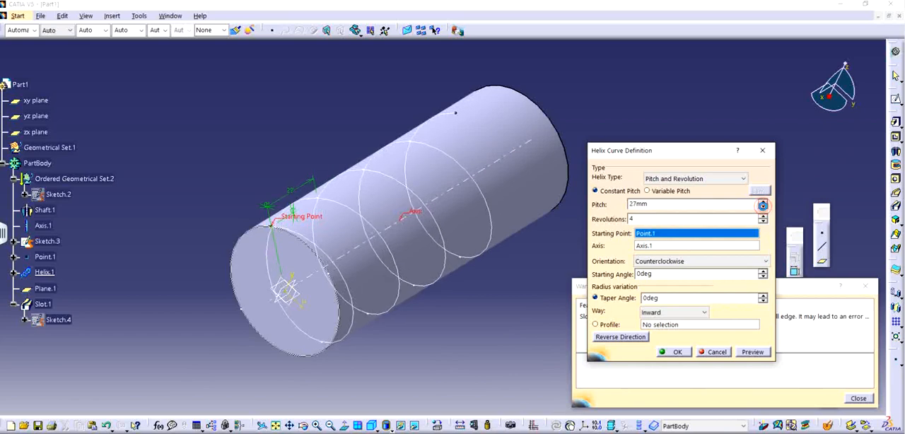
{"action": "left_click", "coordinate": [764, 207]}
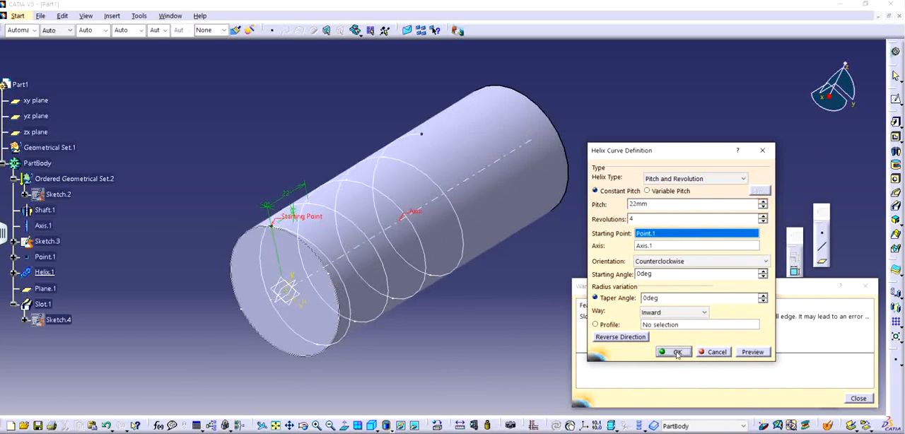
{"action": "left_click", "coordinate": [673, 353]}
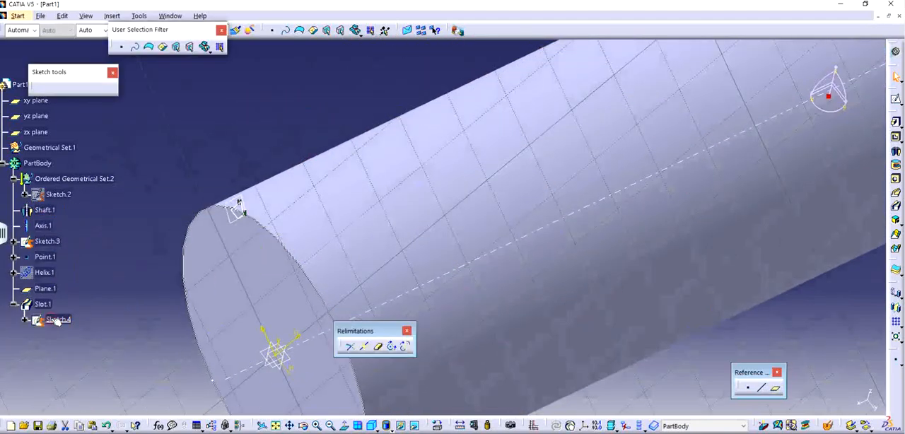
Step: Exit Sketch.4 so the slot regenerates along the 32mm-pitch helix
{"action": "left_click", "coordinate": [45, 209]}
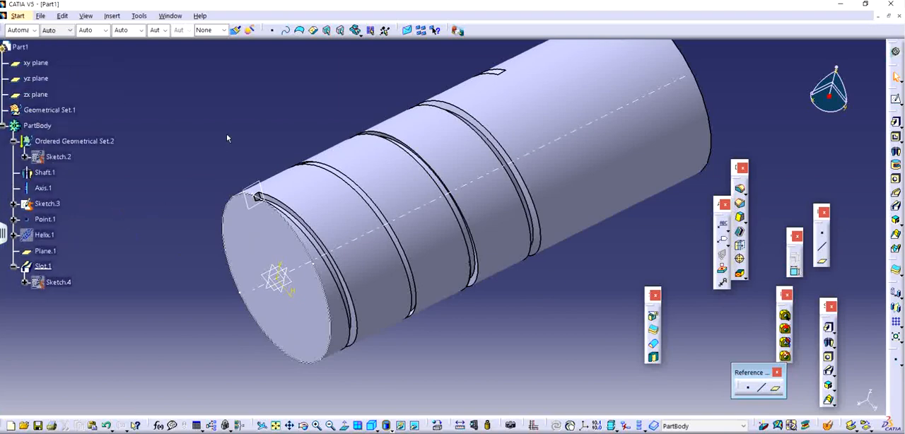
{"action": "left_click", "coordinate": [45, 173]}
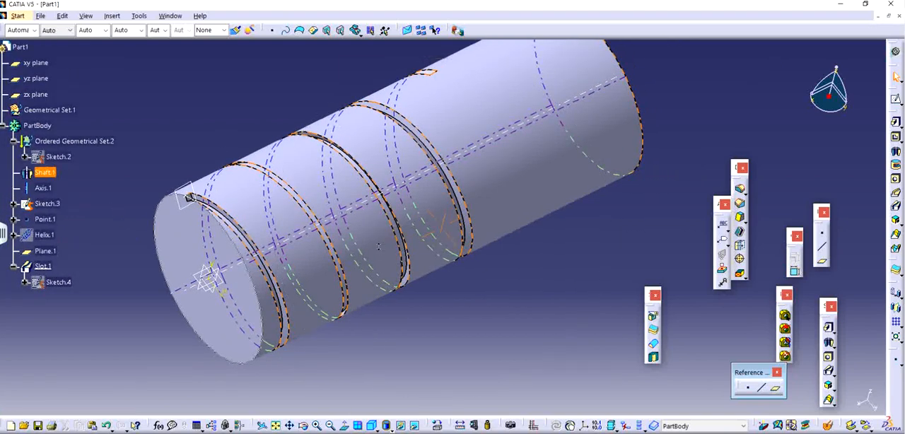